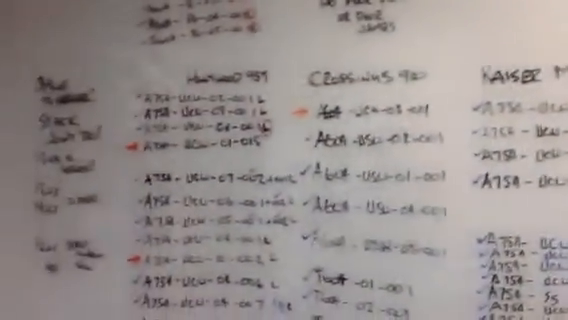
scroll(down, 3)
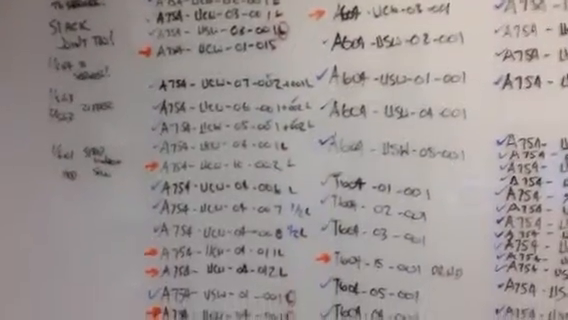